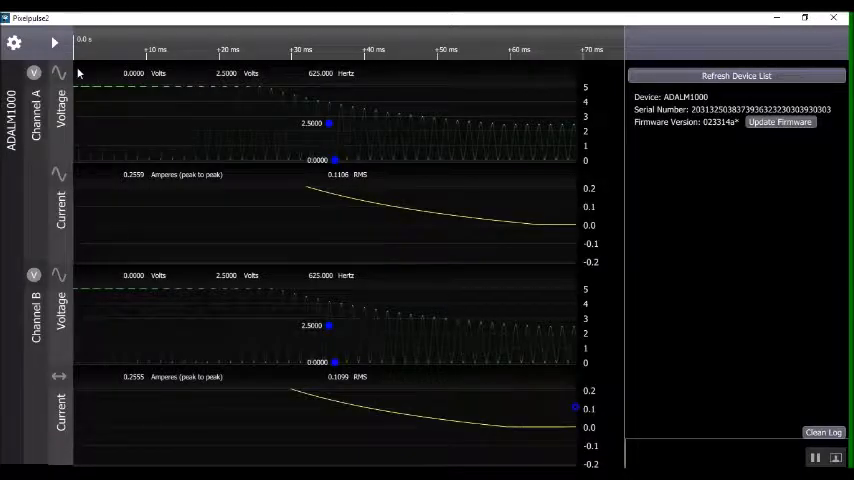
- Start acquisition to show live sine waves on both ADALM1000 channel voltage plots
{"action": "left_click", "coordinate": [54, 42]}
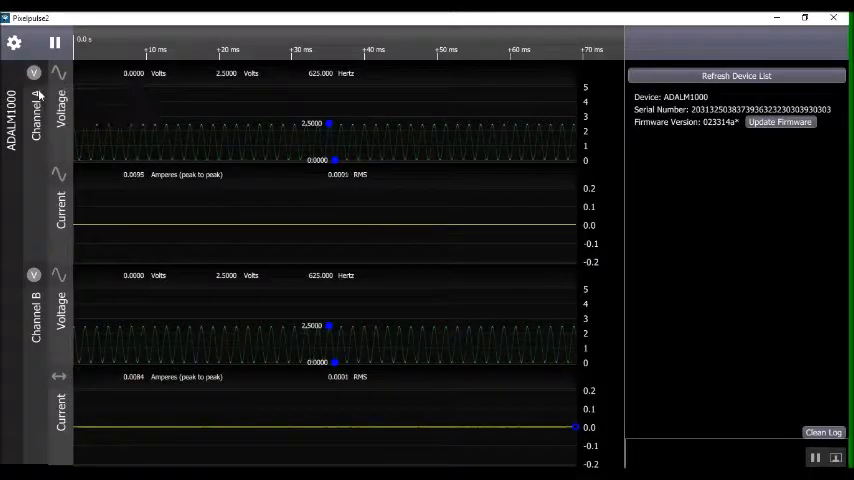
- Set Channel A to Source Current, Measure Voltage and reopen its mode menu
{"action": "left_click", "coordinate": [33, 72]}
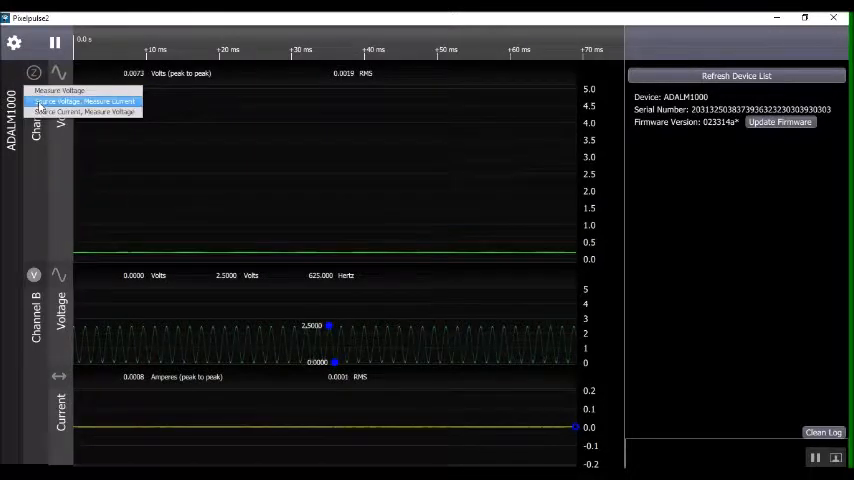
{"action": "left_click", "coordinate": [88, 101]}
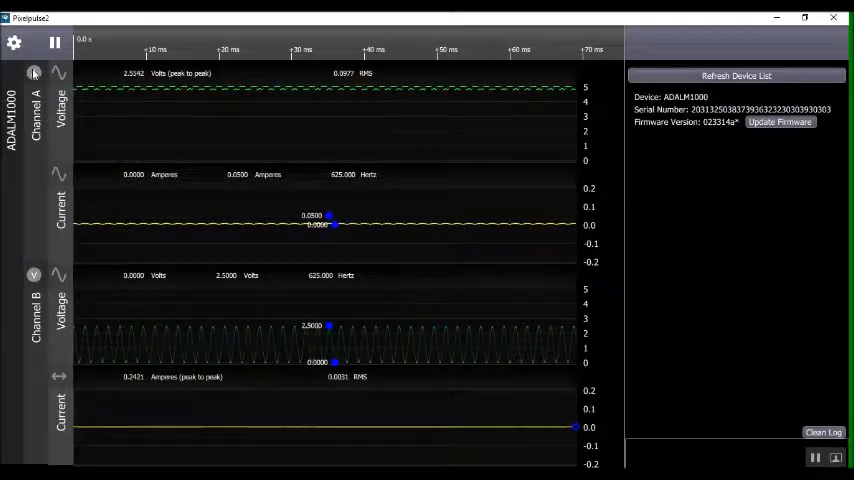
{"action": "left_click", "coordinate": [33, 72]}
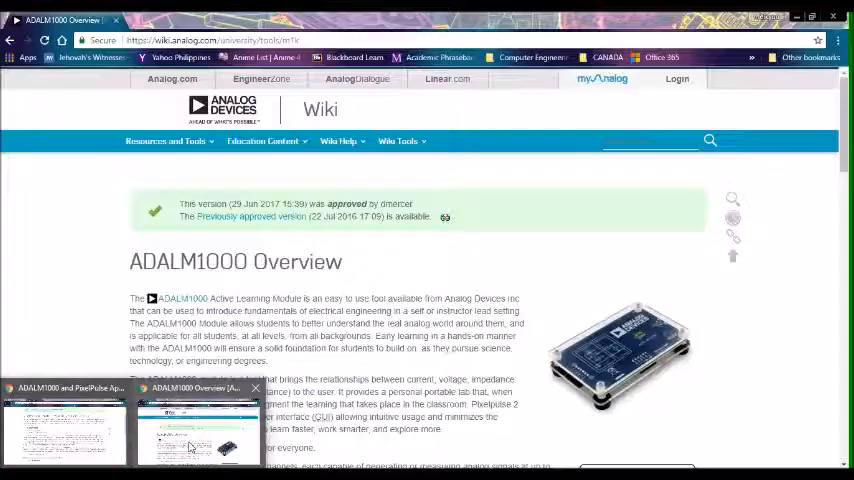
- Scroll the ADALM1000 overview to Host Software and follow the Pixel Pulse 2 link
{"action": "scroll", "scroll_direction": "down", "scroll_amount": 3}
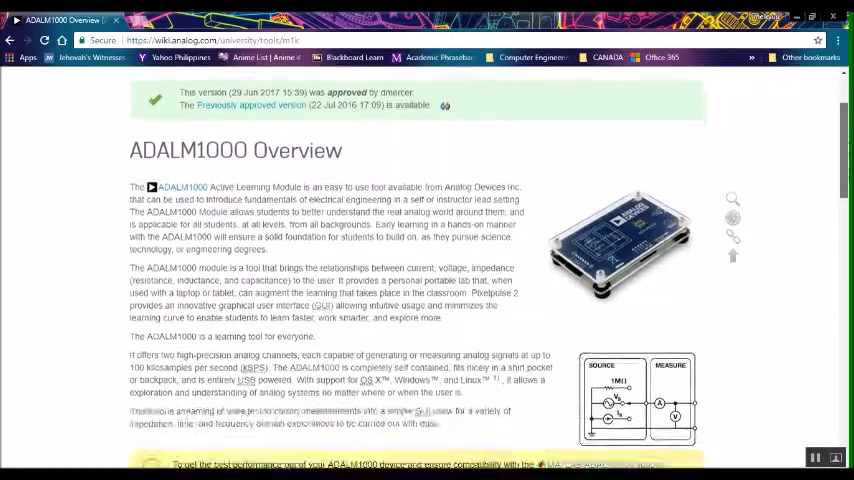
{"action": "scroll", "scroll_direction": "down", "scroll_amount": 3}
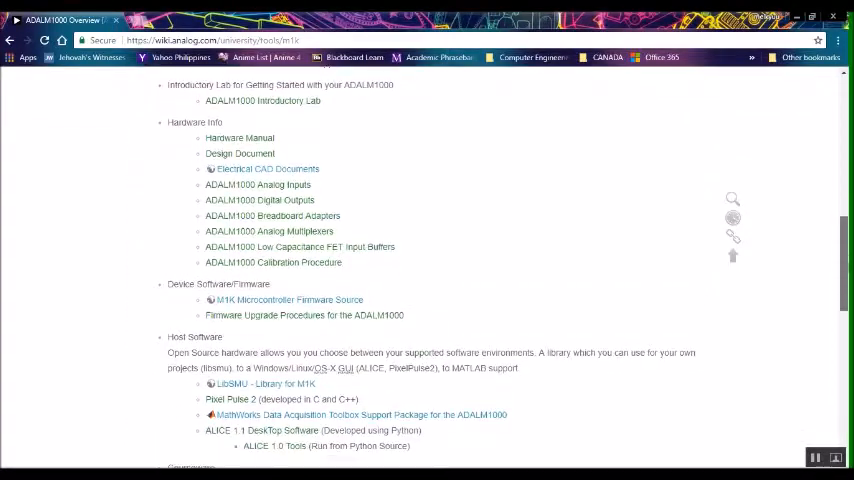
{"action": "scroll", "scroll_direction": "down", "scroll_amount": 3}
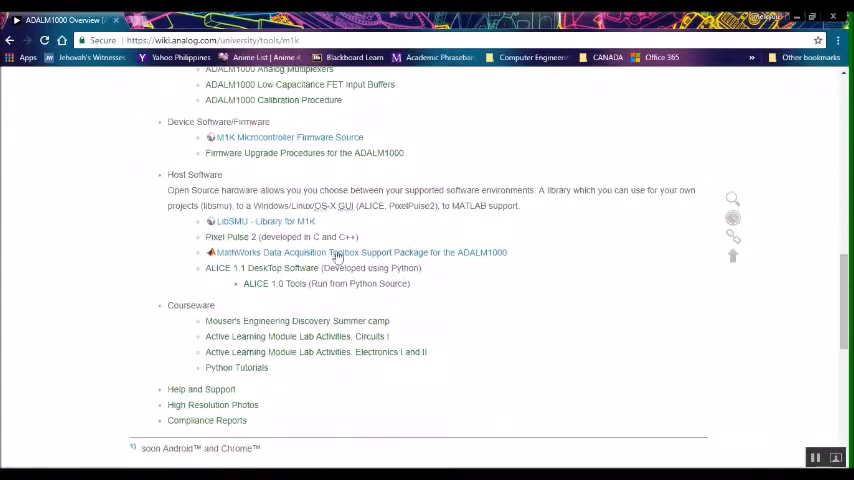
{"action": "left_click", "coordinate": [224, 236]}
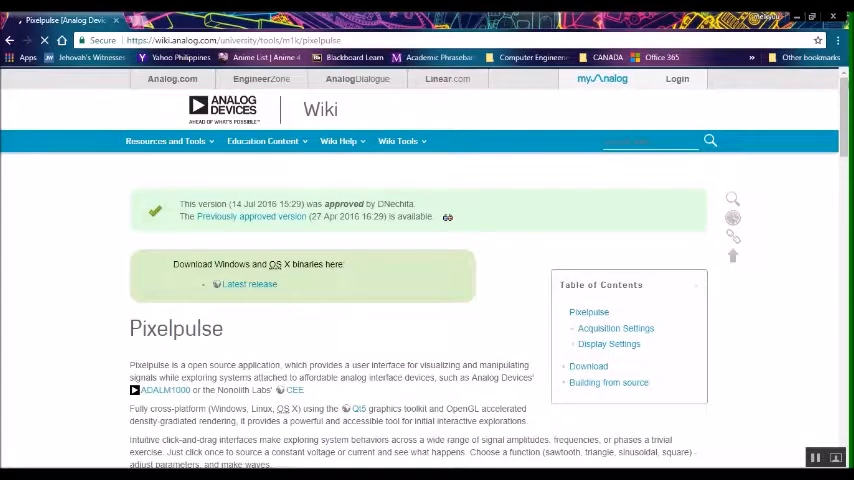
- Scroll through Acquisition and Display Settings down to the Download and Building from source sections
{"action": "scroll", "scroll_direction": "down", "scroll_amount": 3}
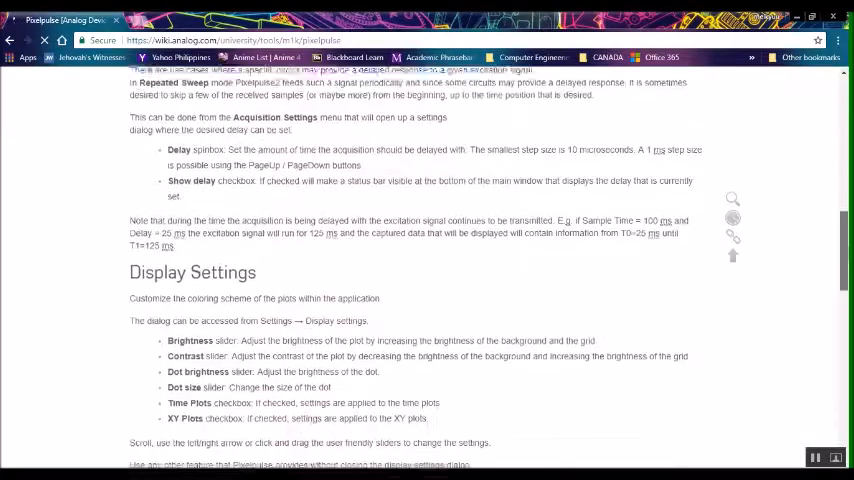
{"action": "scroll", "scroll_direction": "up", "scroll_amount": 3}
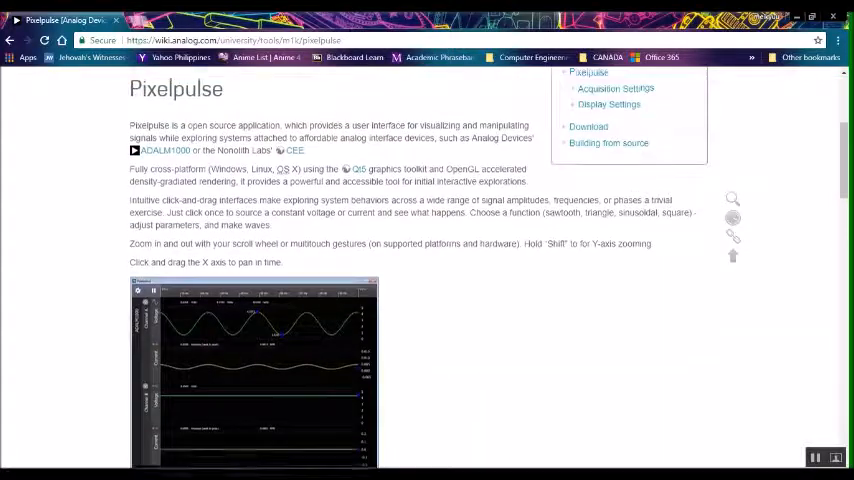
{"action": "scroll", "scroll_direction": "up", "scroll_amount": 3}
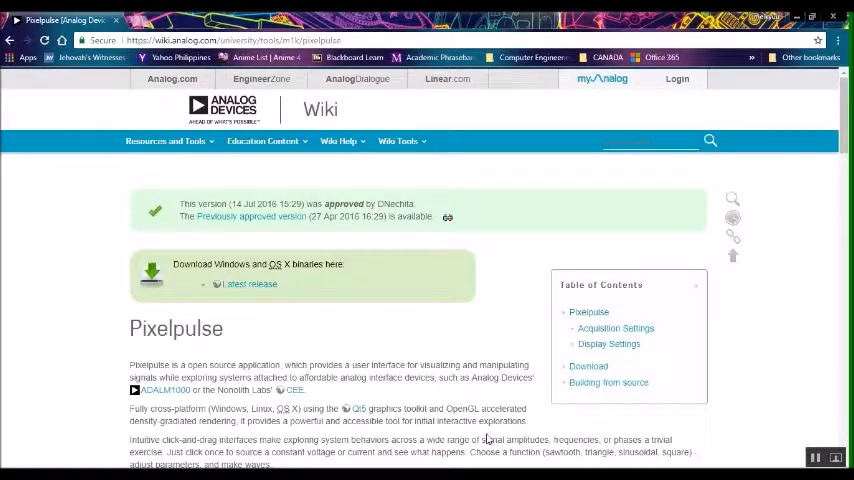
{"action": "scroll", "scroll_direction": "down", "scroll_amount": 3}
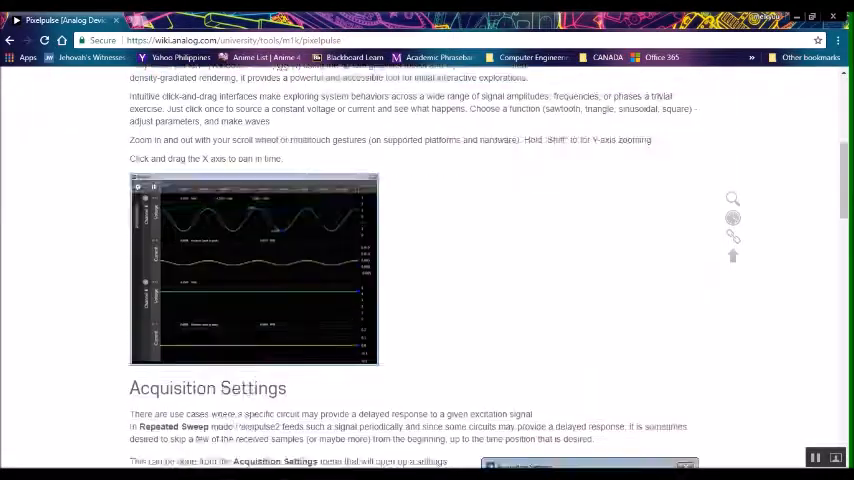
{"action": "scroll", "scroll_direction": "down", "scroll_amount": 3}
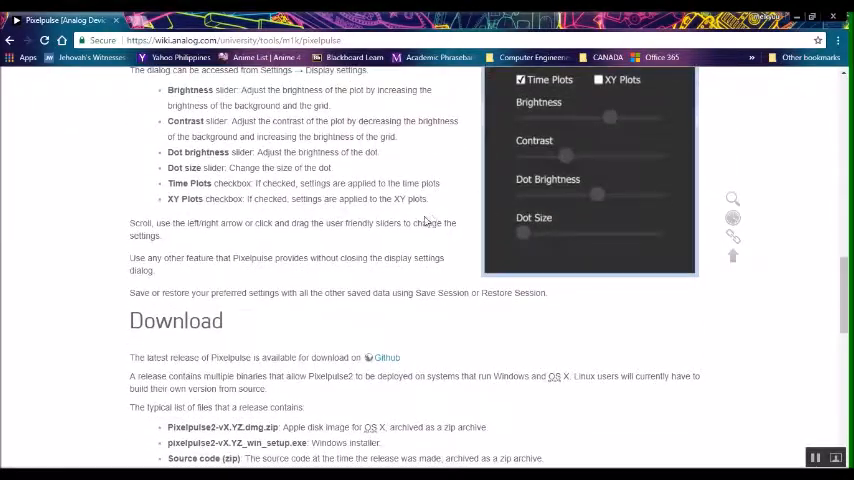
{"action": "scroll", "scroll_direction": "down", "scroll_amount": 3}
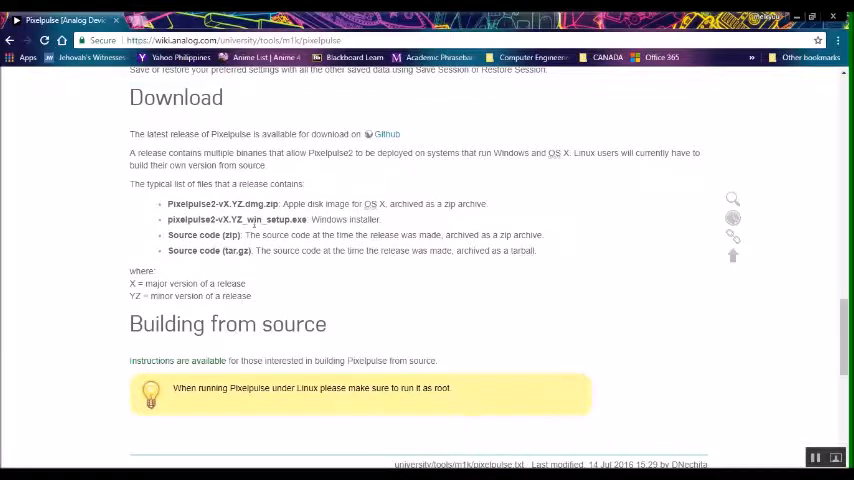
{"action": "scroll", "scroll_direction": "down", "scroll_amount": 3}
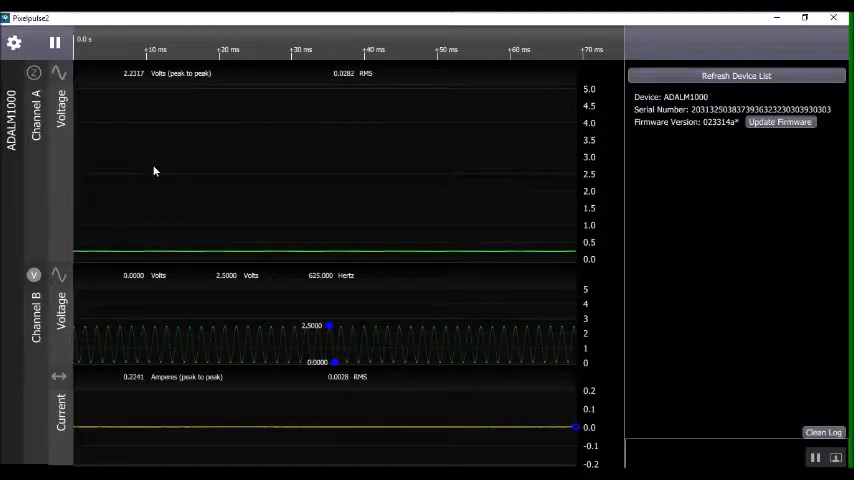
{"action": "left_click", "coordinate": [14, 42]}
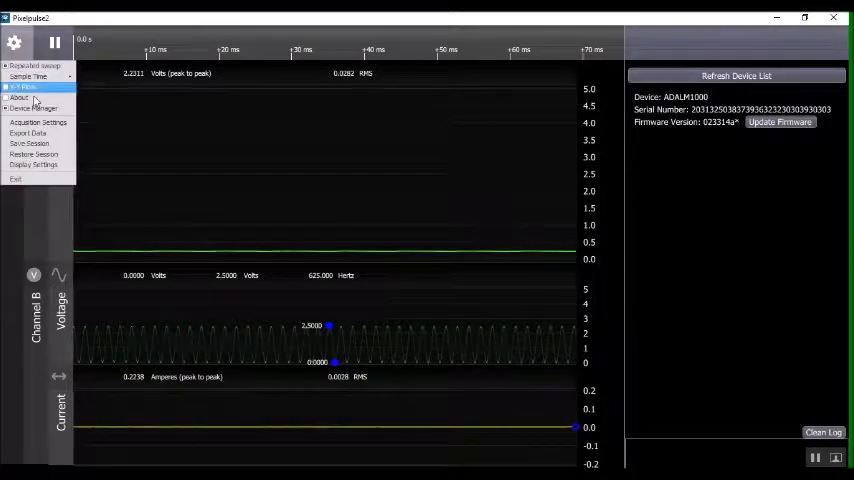
{"action": "left_click", "coordinate": [14, 42]}
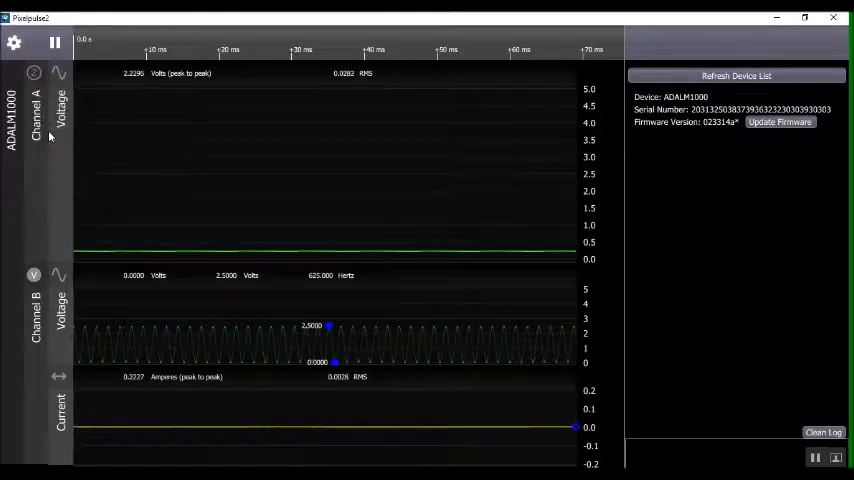